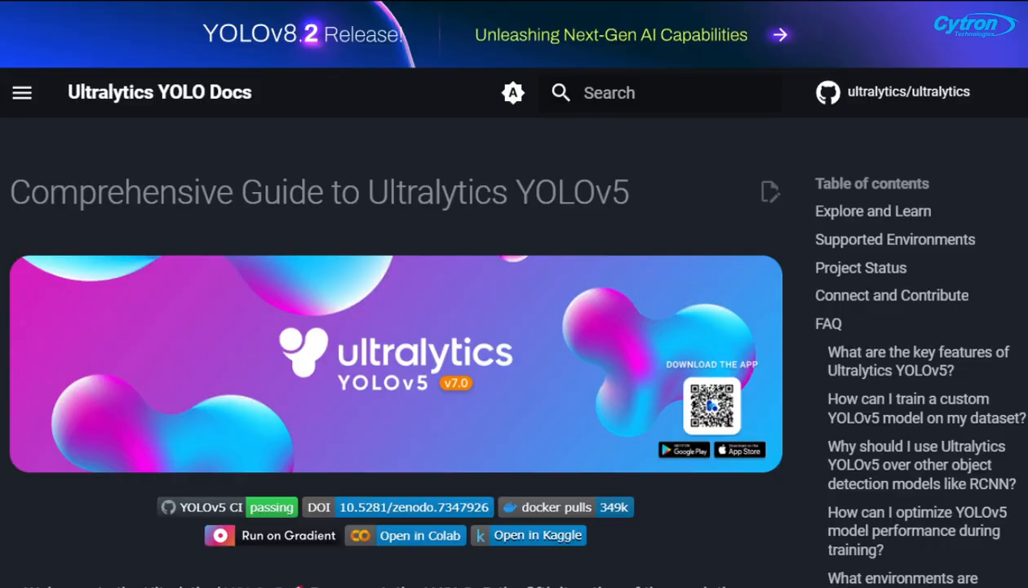
Scroll through Cytron's Raspberry Pi 5 accessories and MakerDisk SSD pages, then the Supervision docs.
scroll("down", 3)
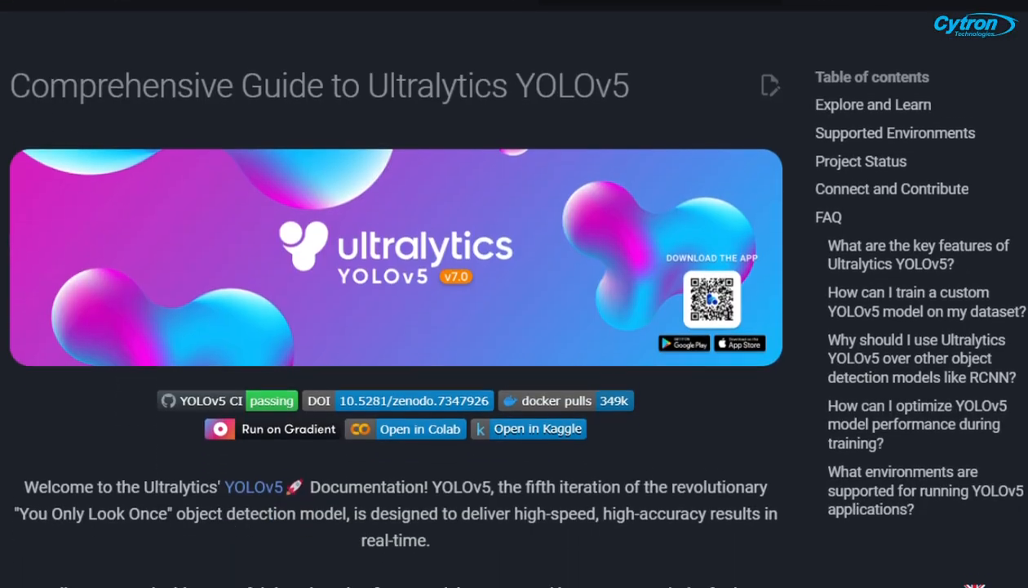
scroll("down", 3)
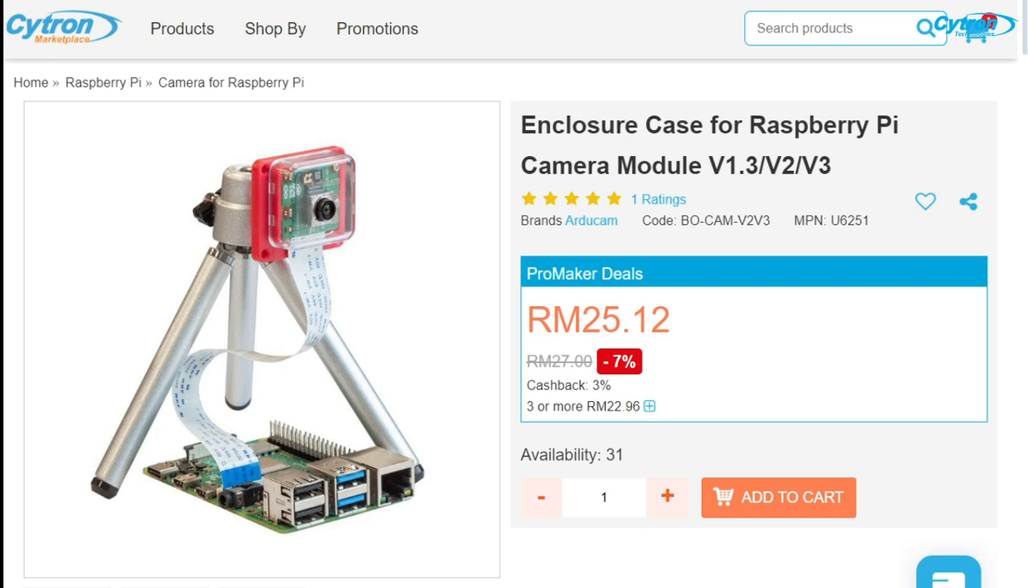
scroll("down", 3)
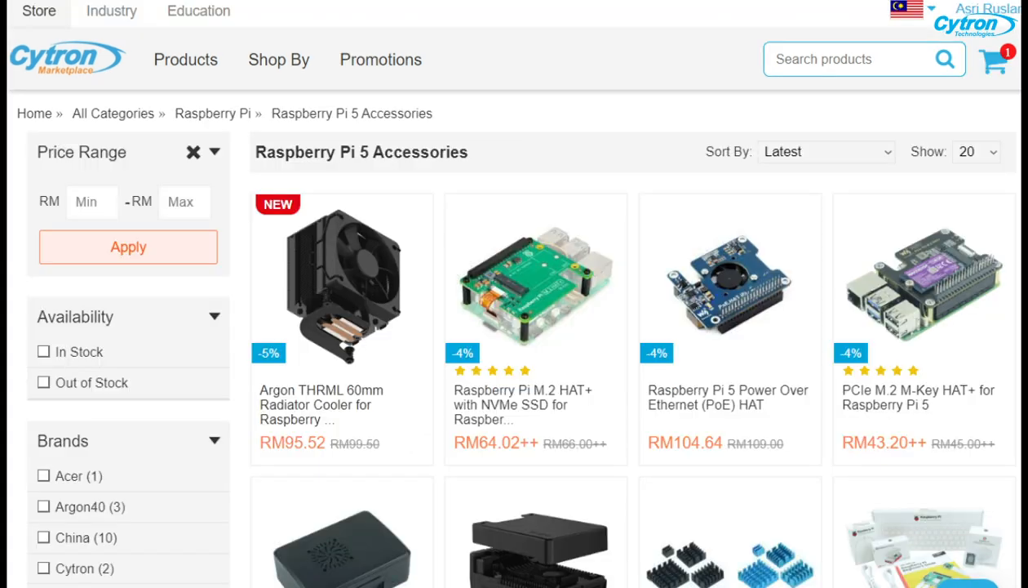
scroll("down", 3)
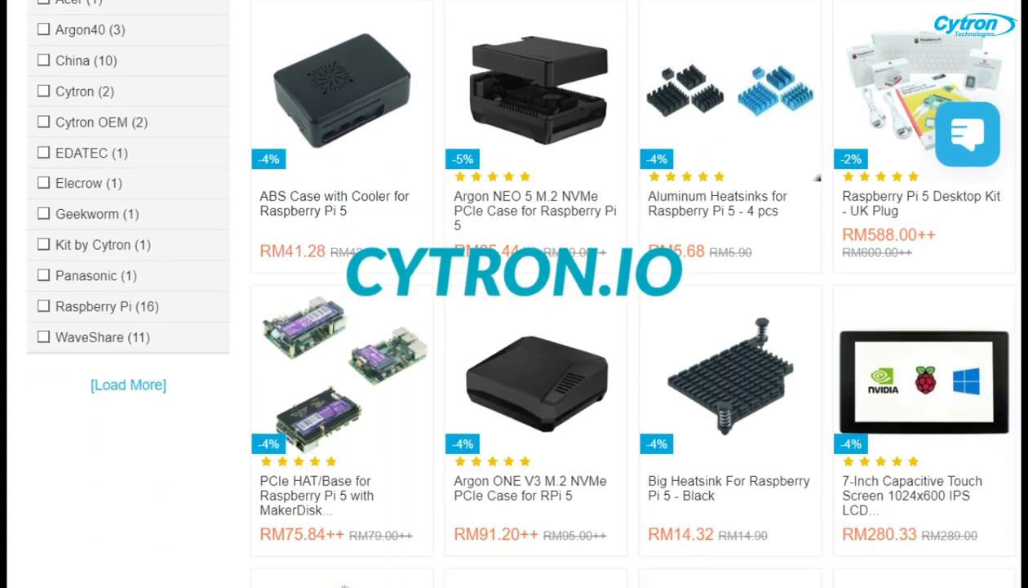
scroll("down", 3)
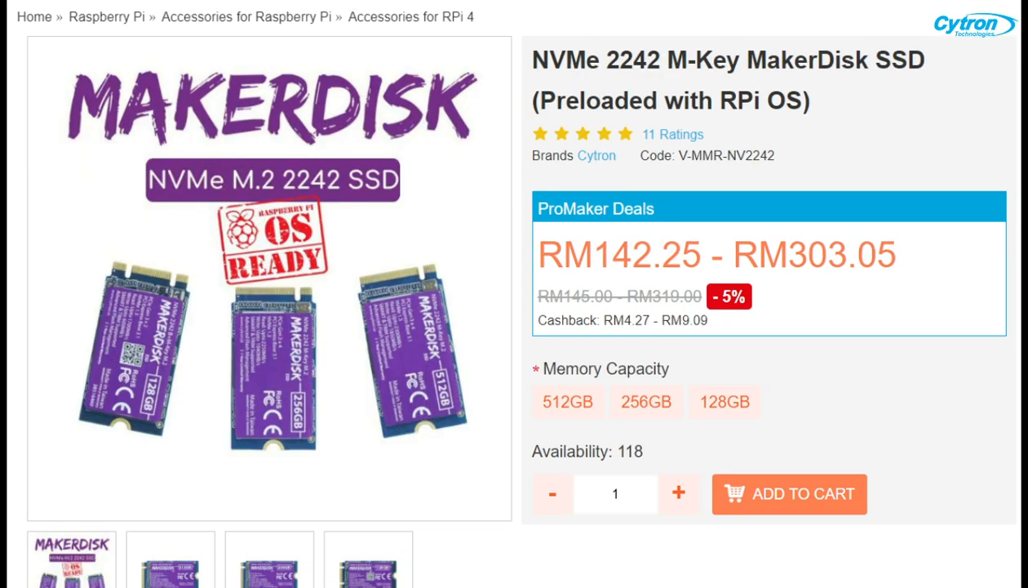
scroll("down", 3)
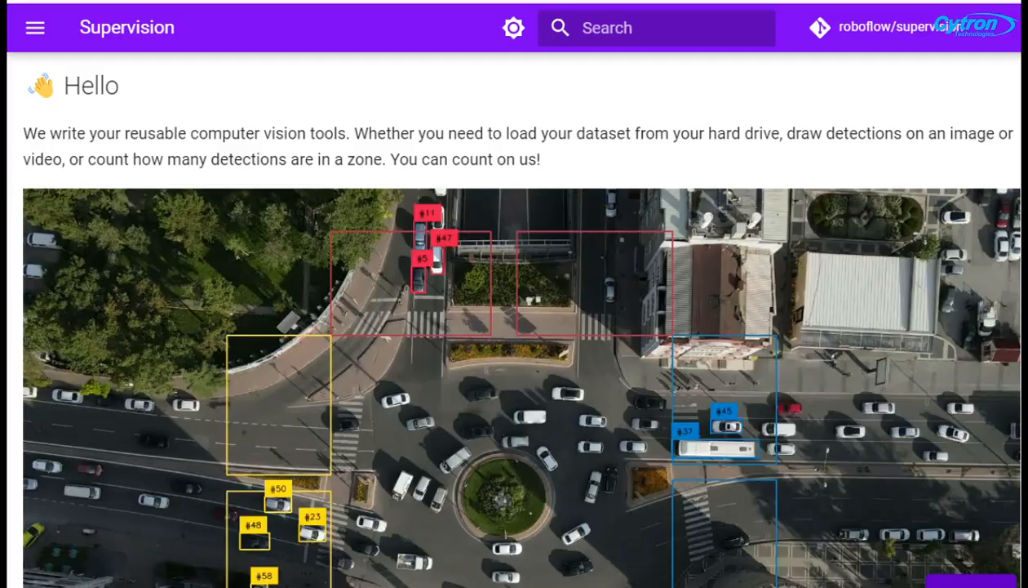
scroll("down", 3)
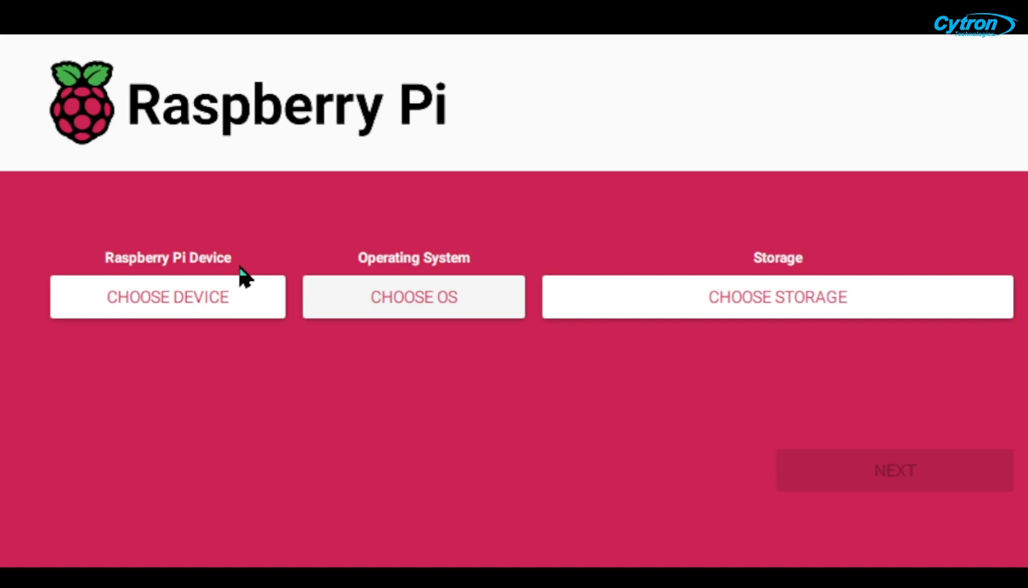
Select Raspberry Pi 5 as the Imager device and show the operating system list.
left_click(168, 296)
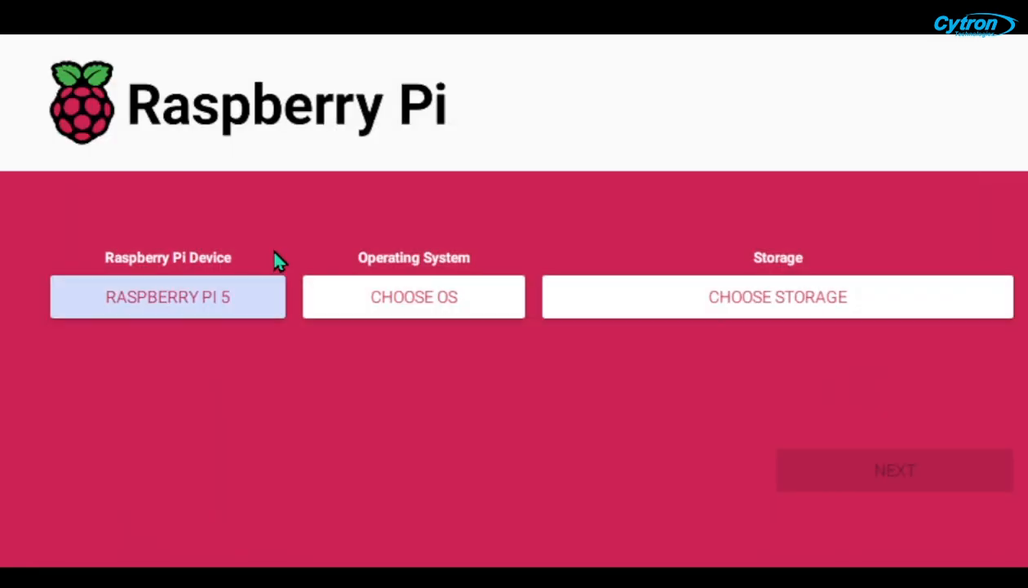
left_click(413, 296)
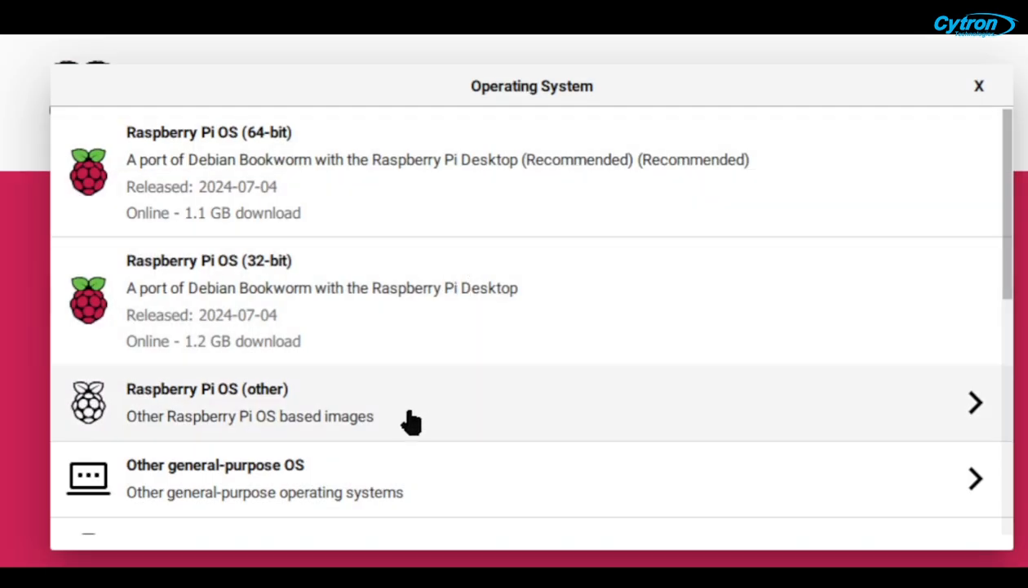
mouse_move(293, 406)
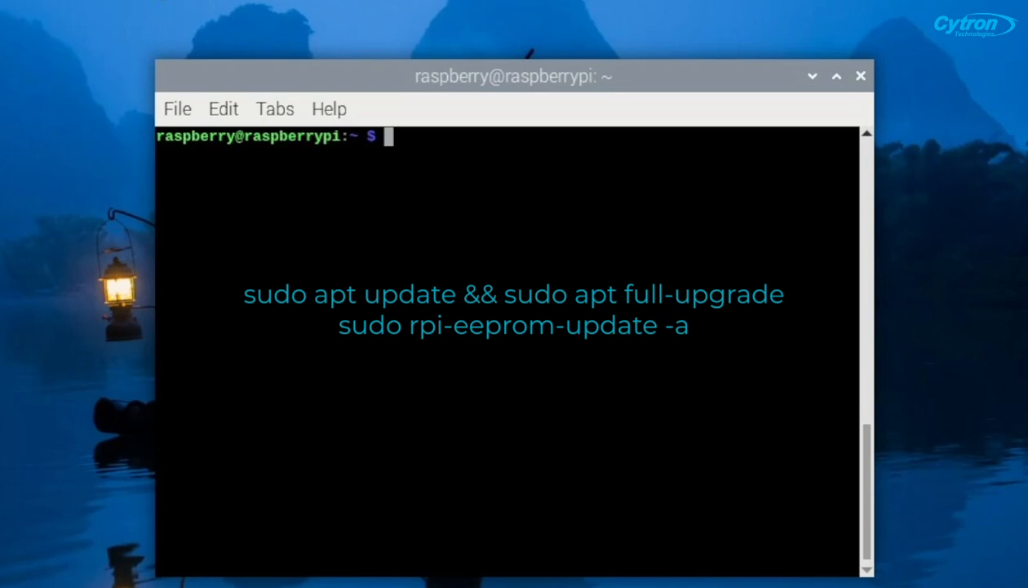
Enable PCIe Gen 3 via raspi-config, install hailo-all, and source setup_env.sh.
type("sudo raspi-")
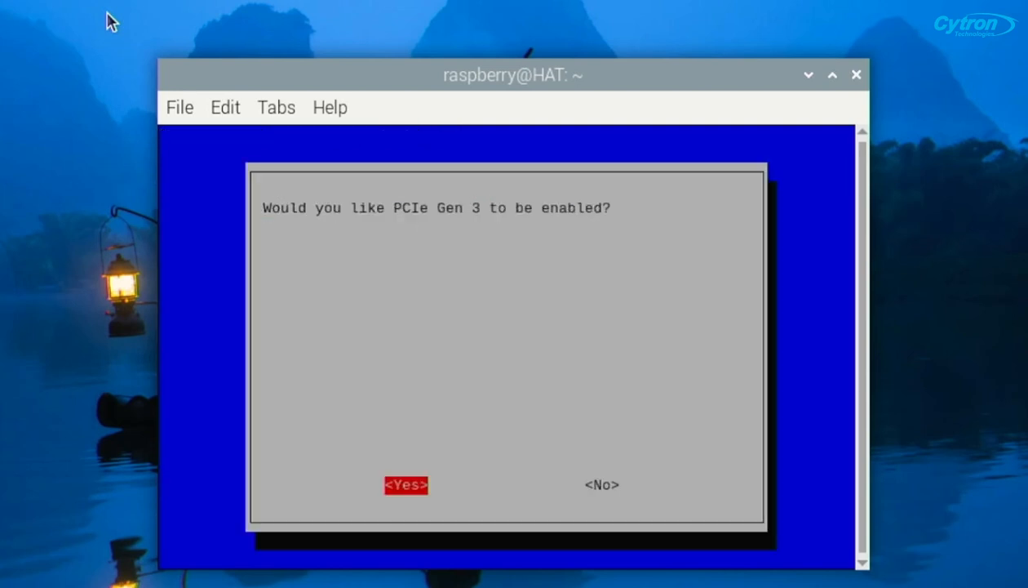
left_click(406, 484)
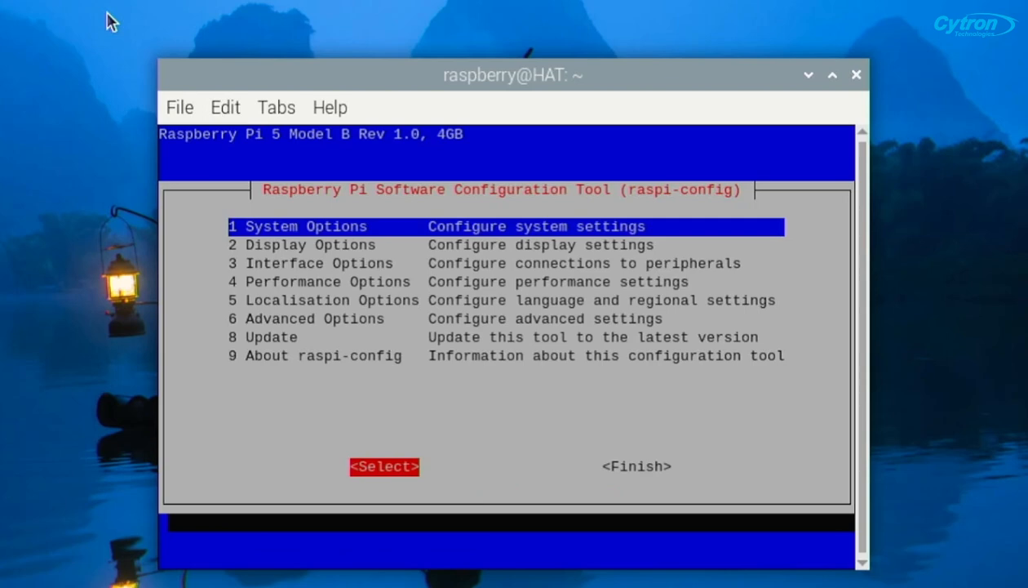
left_click(635, 466)
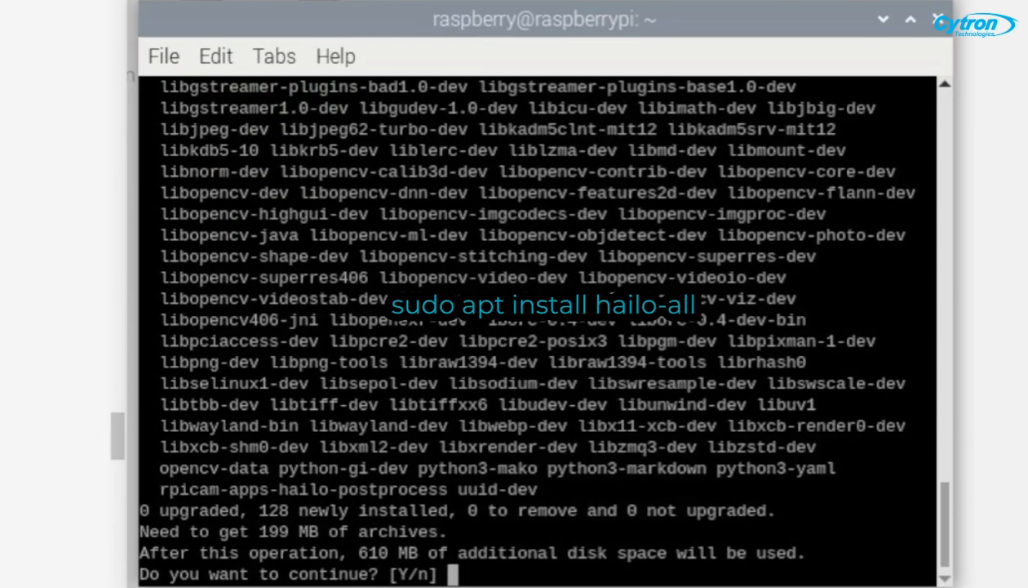
type("y")
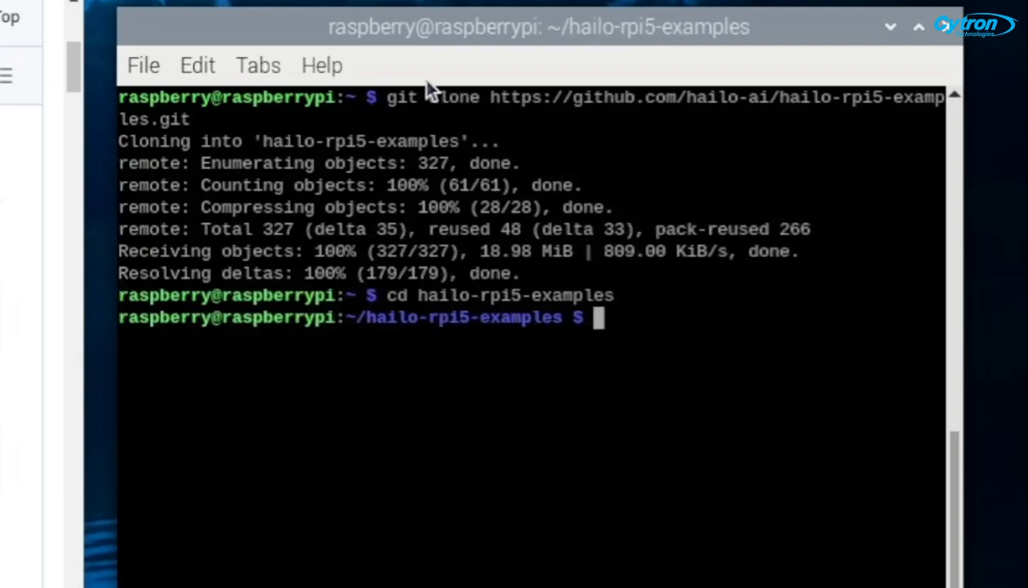
mouse_move(431, 90)
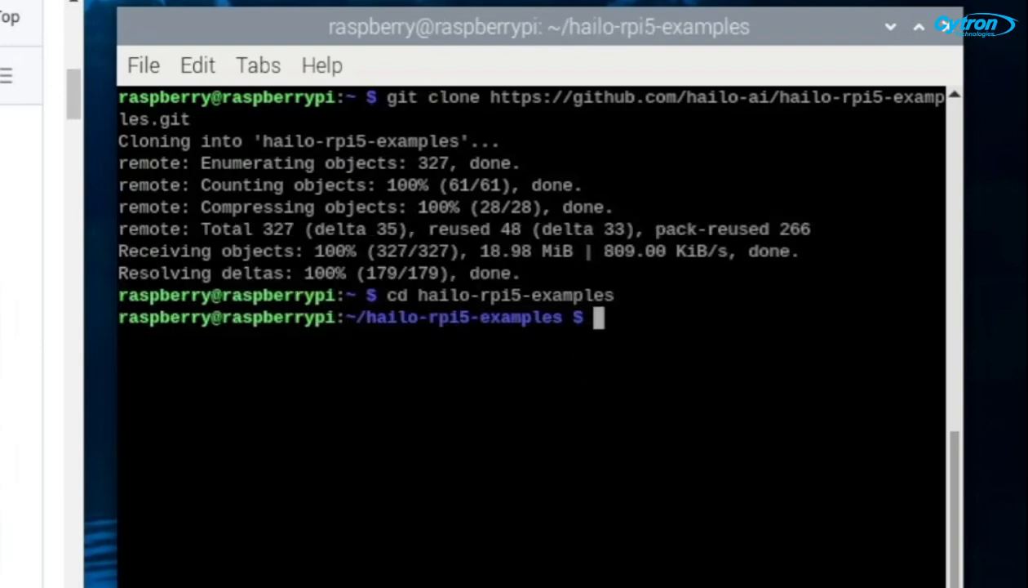
type("source setup_env.sh")
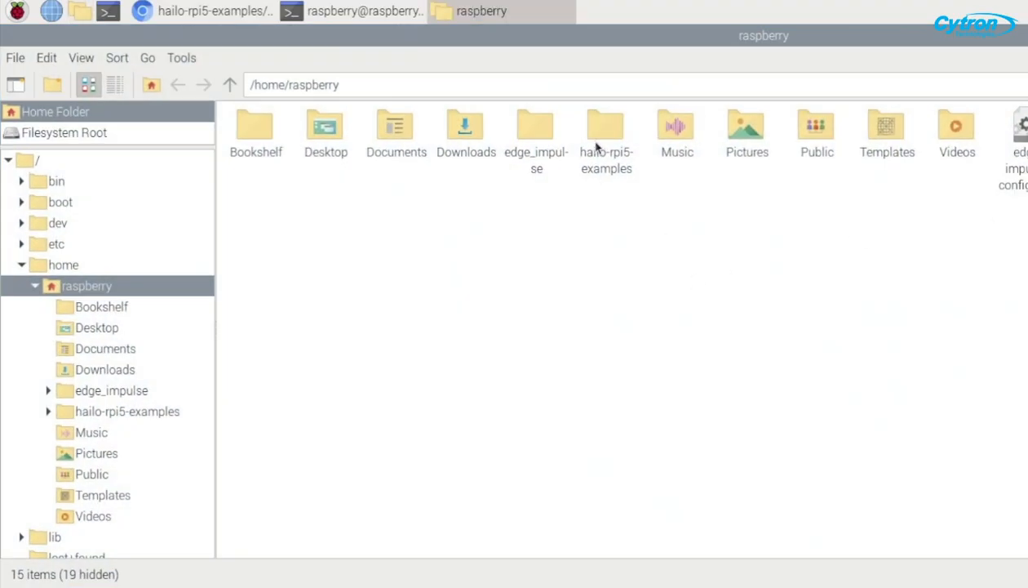
Create a new counter-labels.json file in hailo-rpi5-examples/resources.
double_click(605, 127)
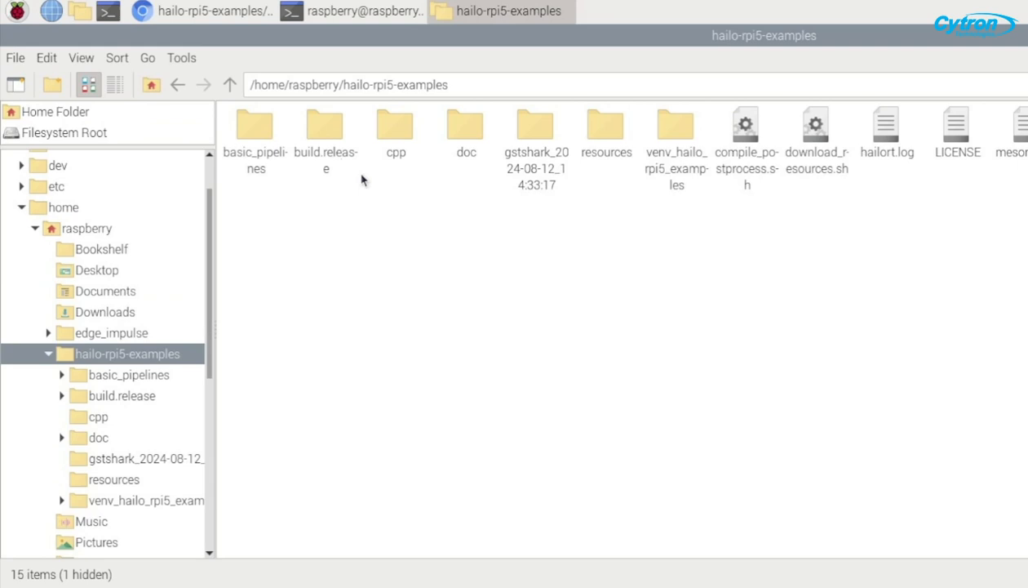
double_click(254, 124)
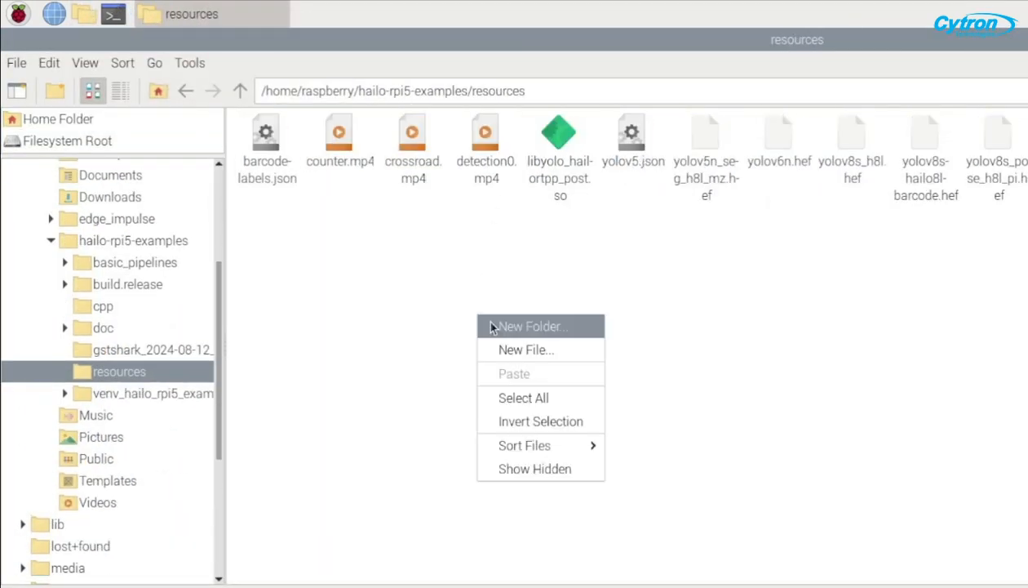
left_click(526, 349)
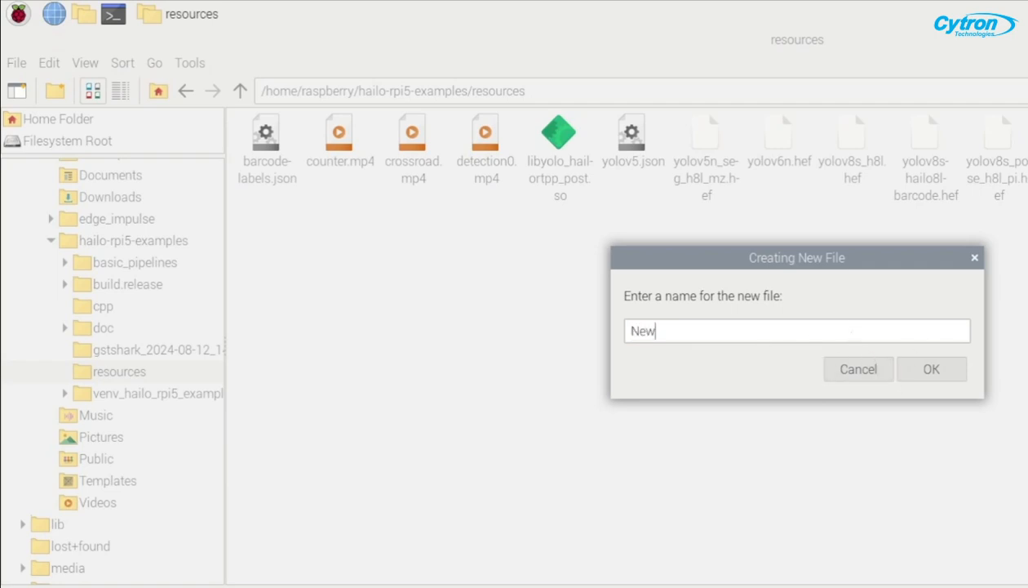
type("counter")
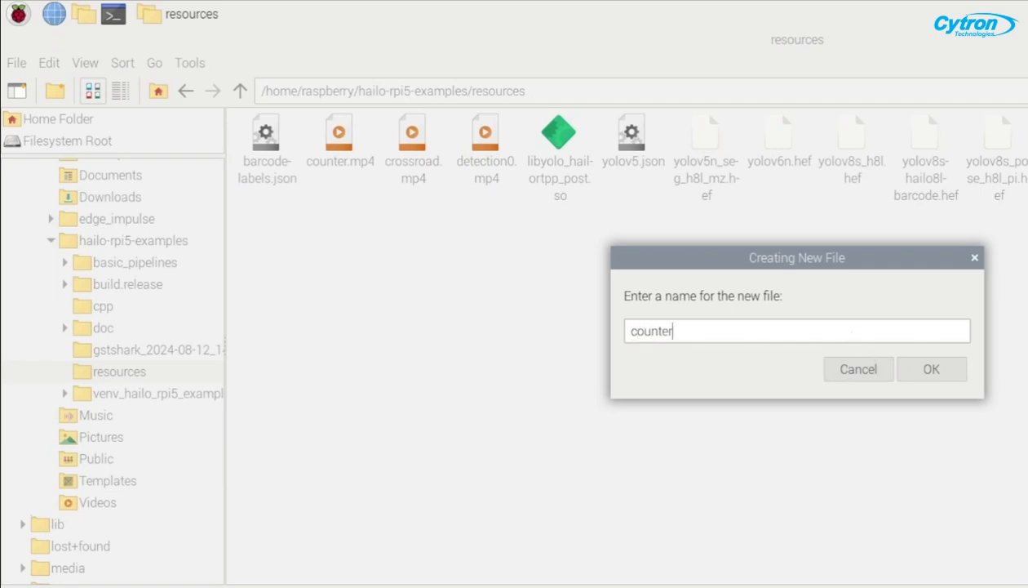
type("-labels")
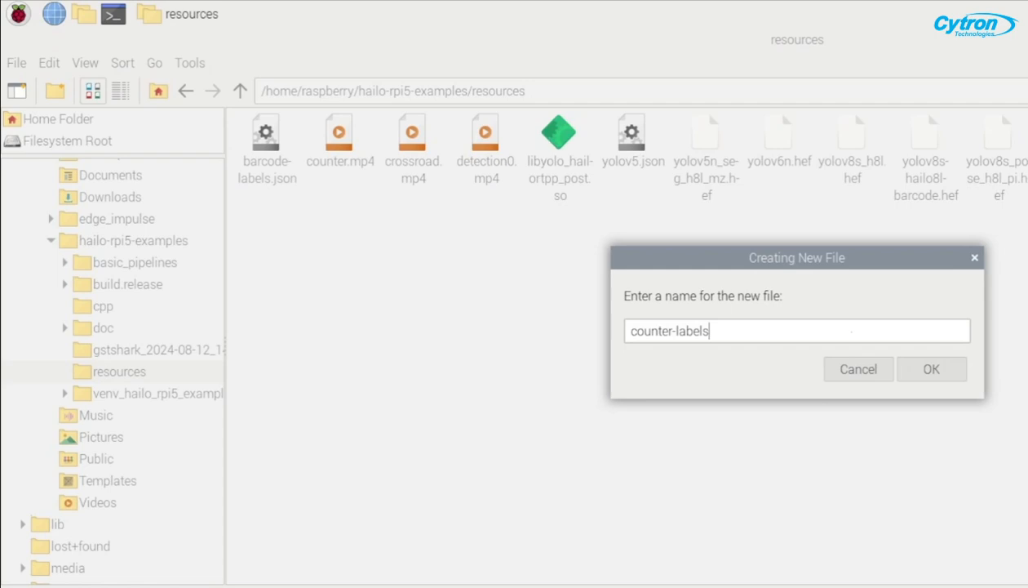
type(".json")
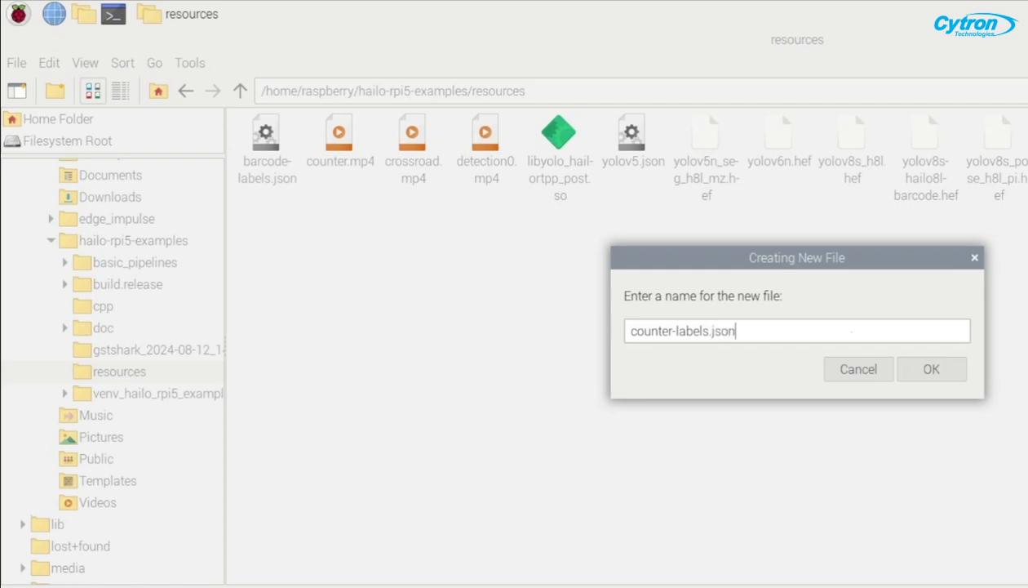
left_click(931, 369)
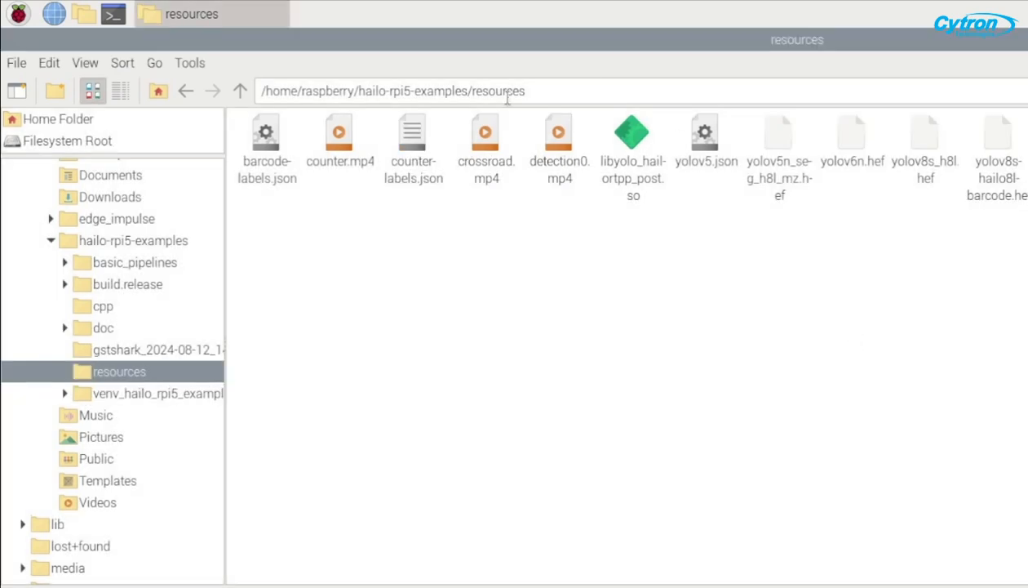
left_click(413, 135)
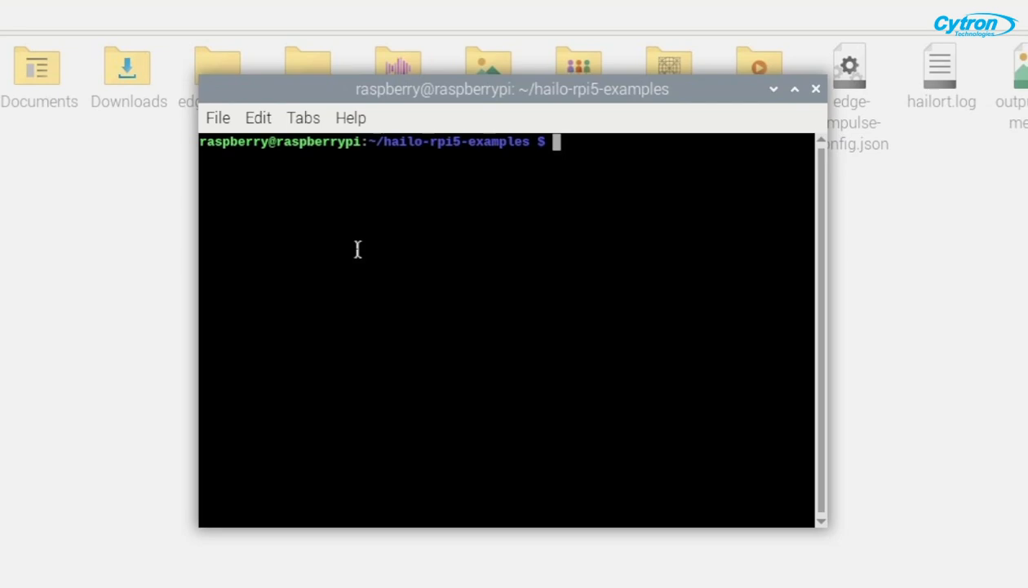
Source setup_env.sh and change into the basic_pipelines folder.
type("source")
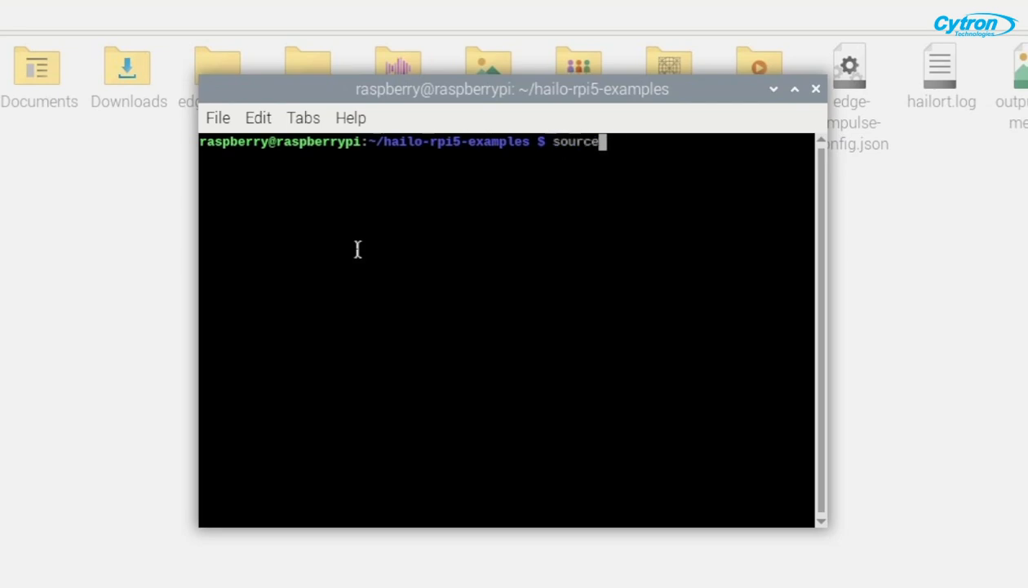
type("setup_env.sh")
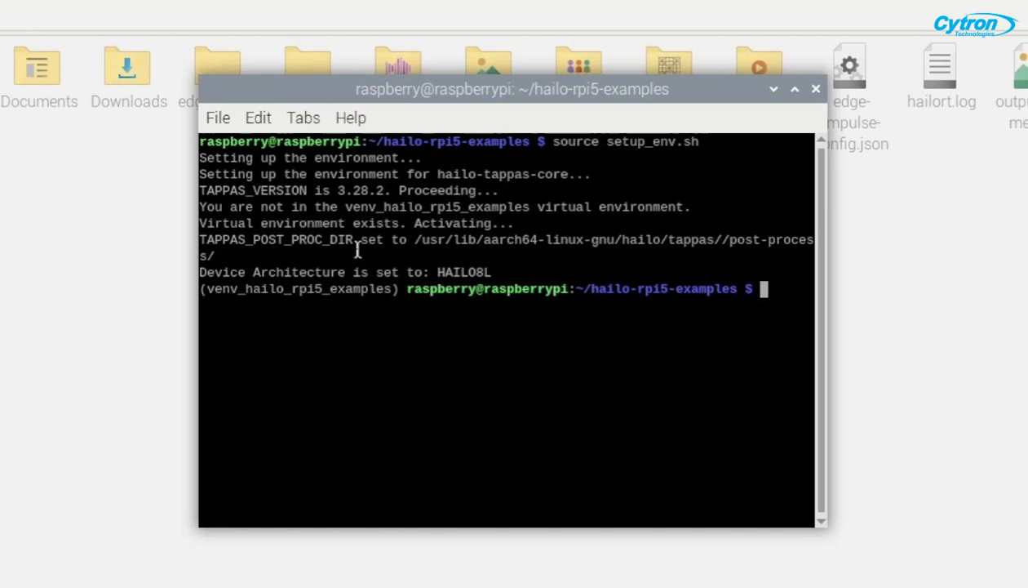
type("cd basi")
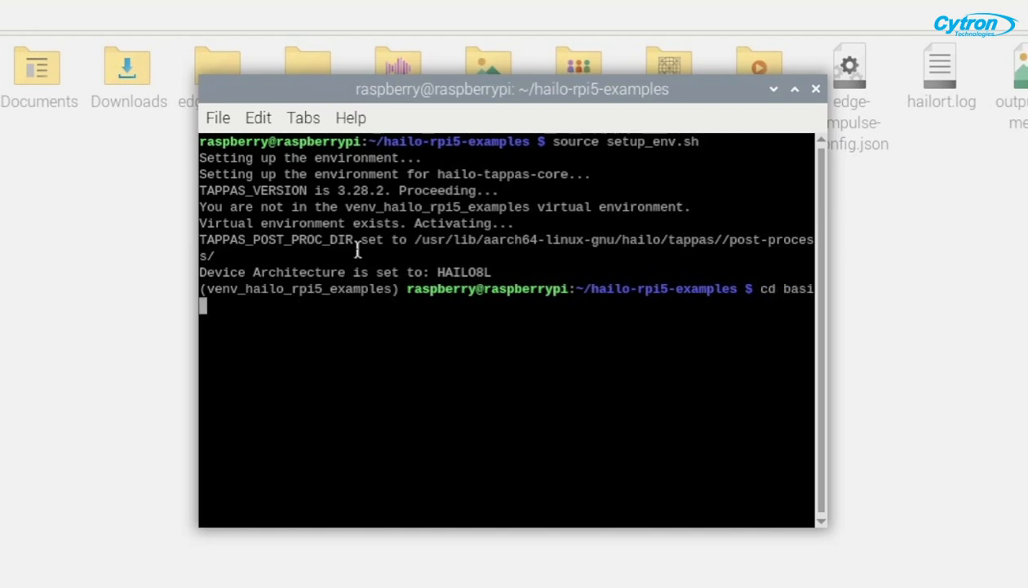
type("c_pipelines")
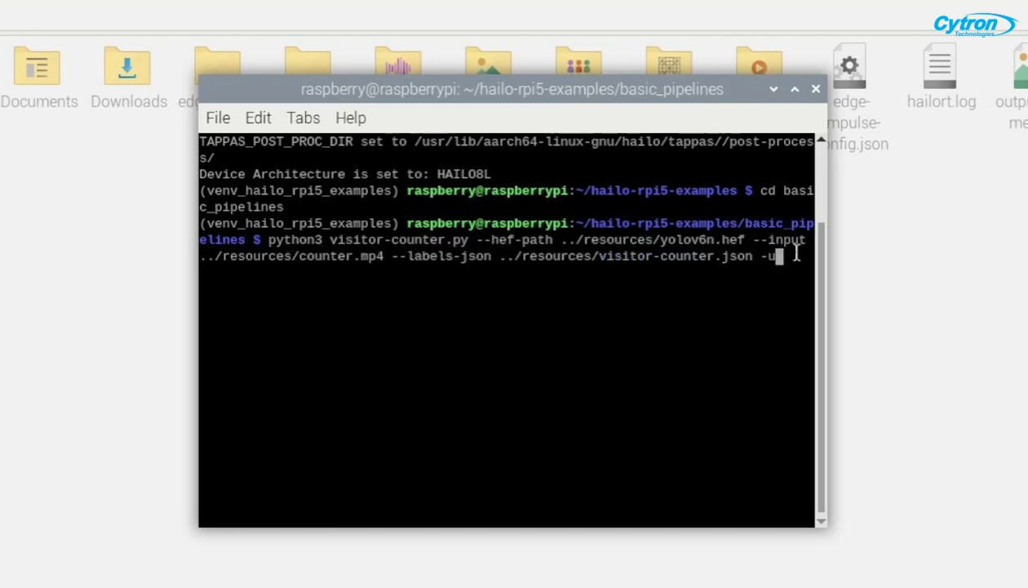
key("Return")
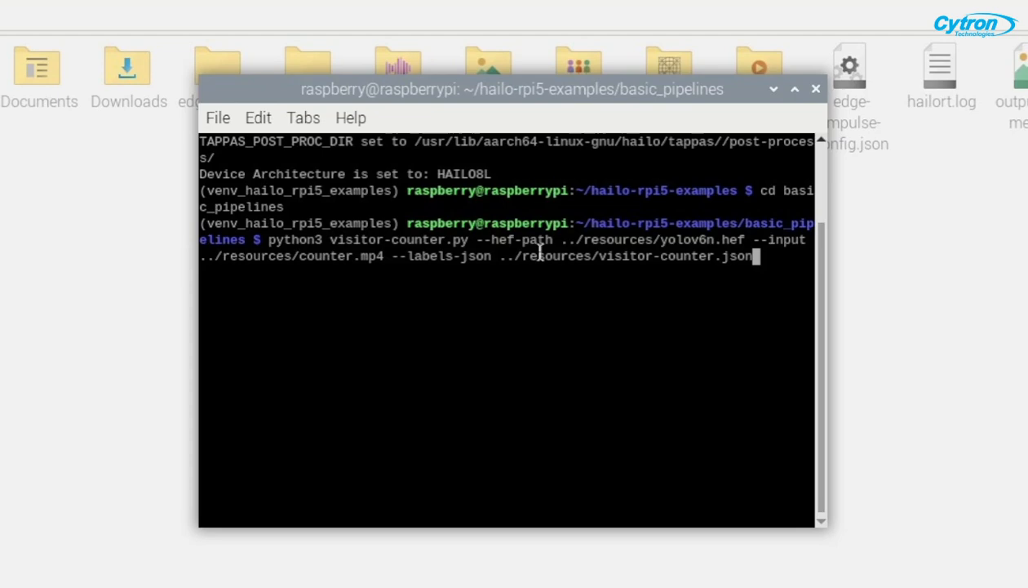
mouse_move(539, 245)
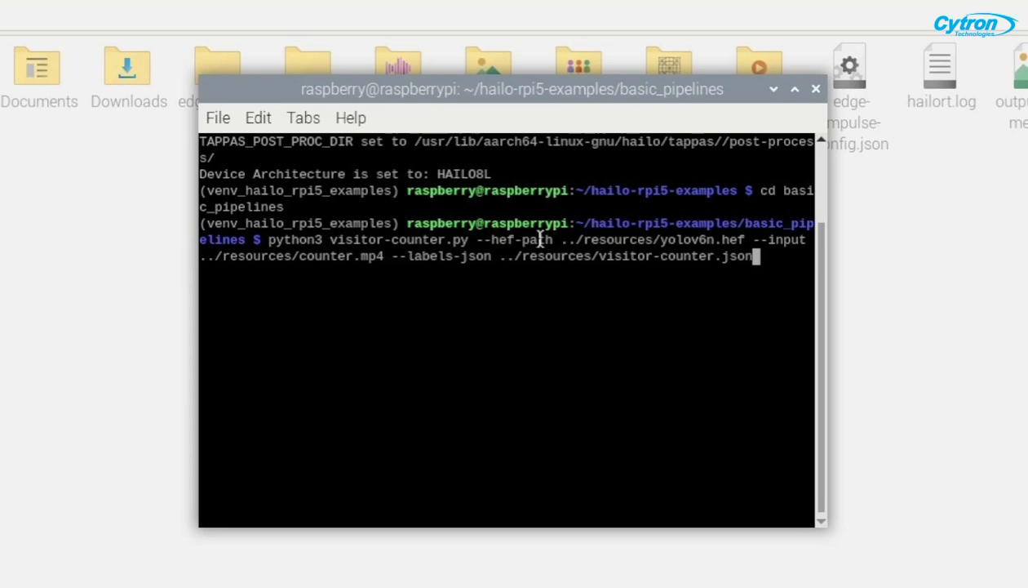
Run visitor-counter.py with yolov6n, counter.mp4 and the labels JSON, then view output_frame.jpg.
double_click(400, 239)
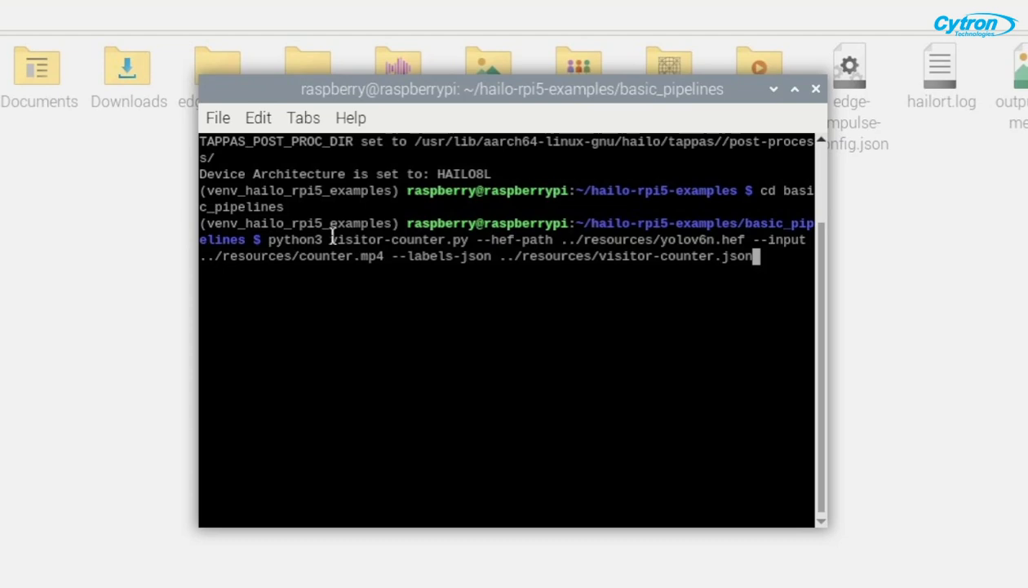
mouse_move(382, 237)
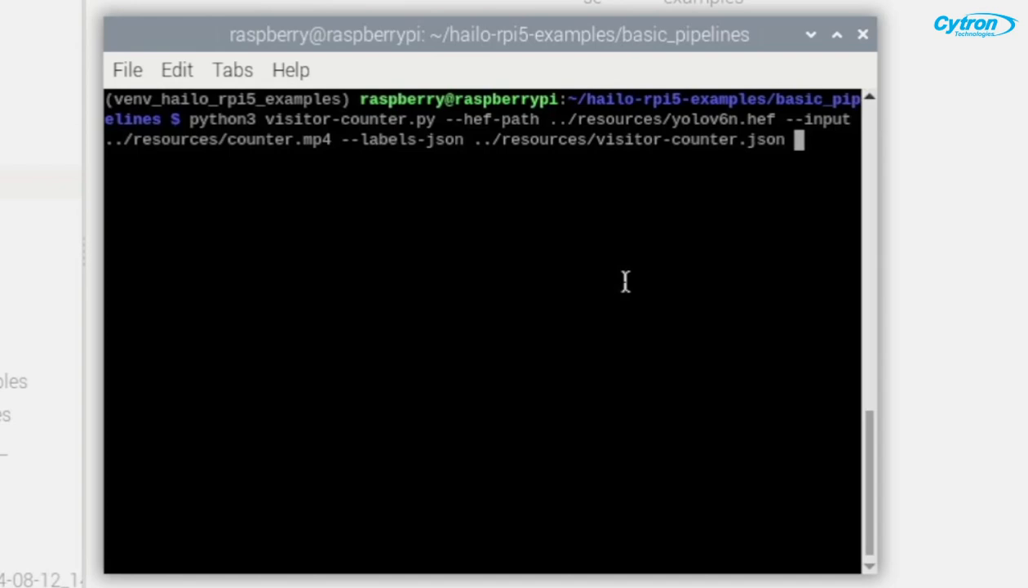
type("-")
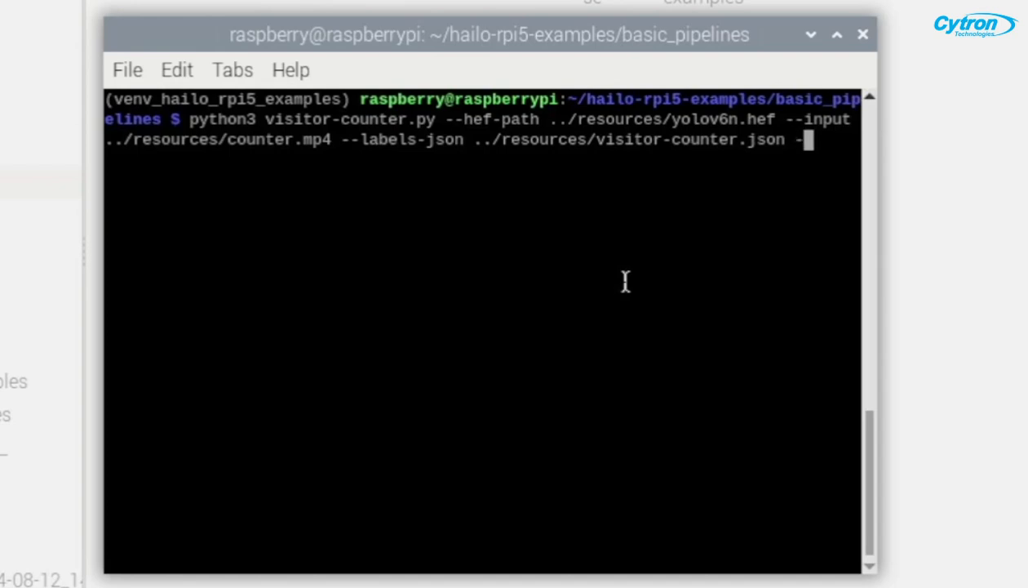
type("u")
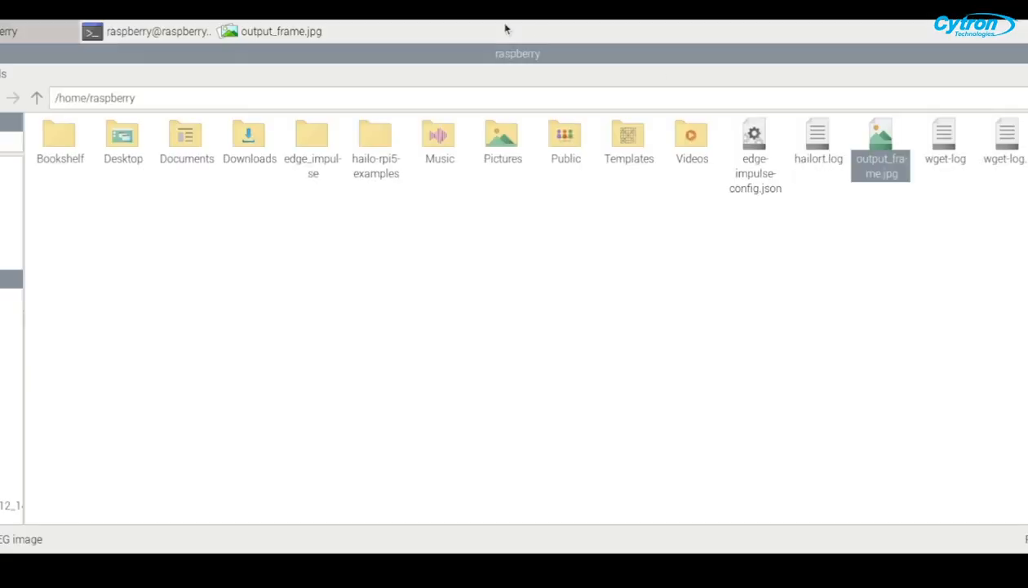
double_click(881, 147)
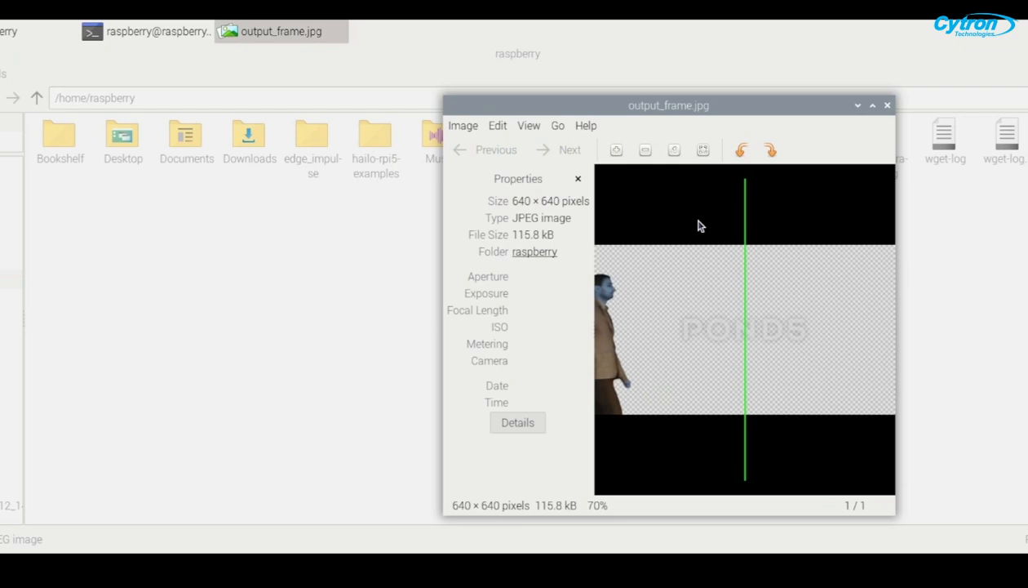
mouse_move(727, 217)
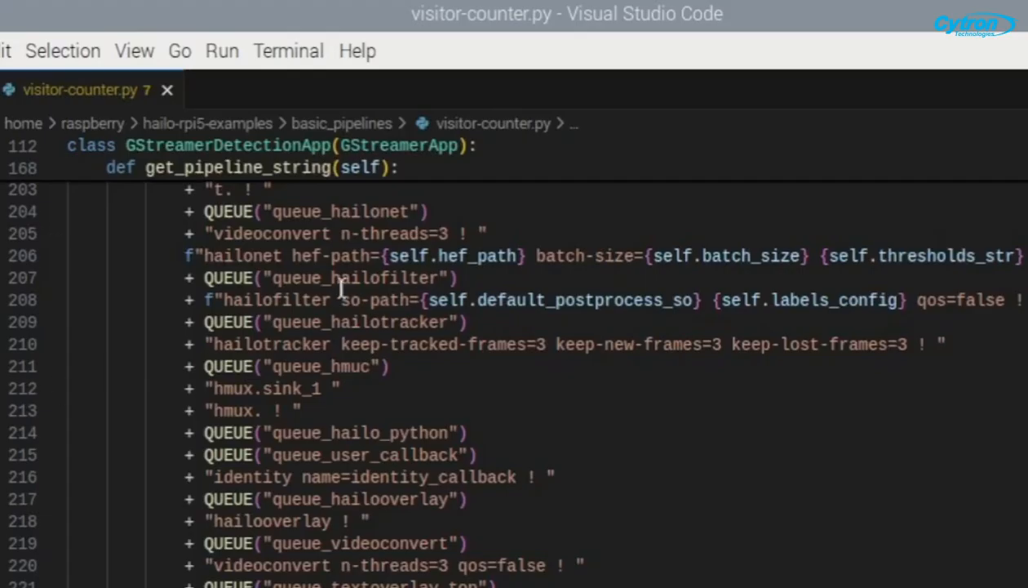
scroll("down", 3)
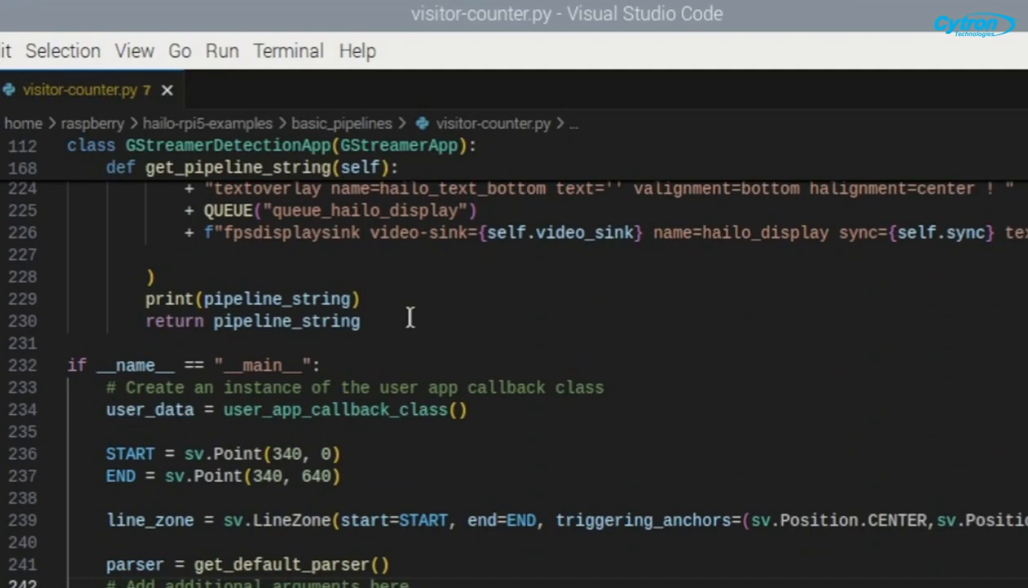
scroll("down", 3)
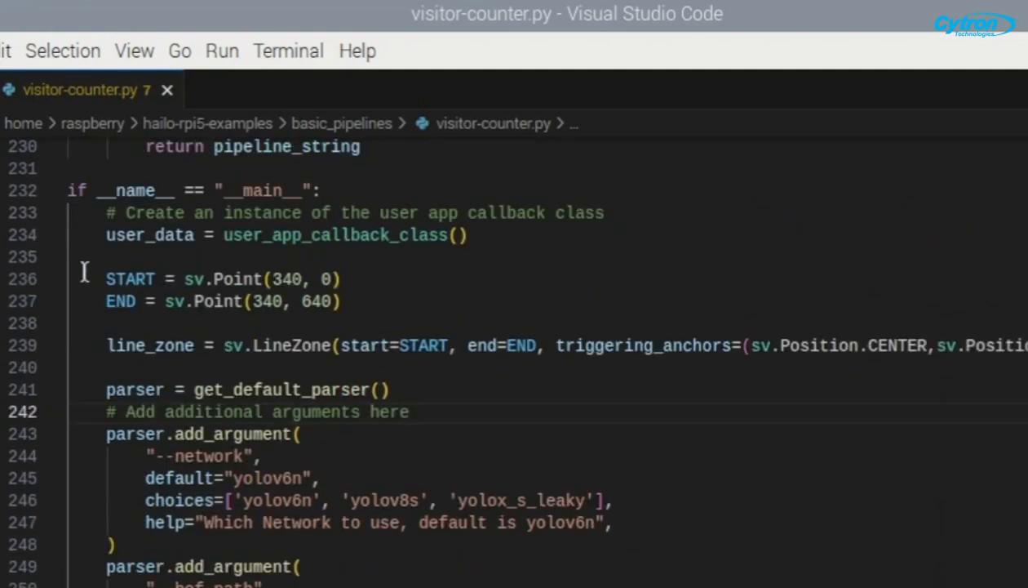
left_click_drag(106, 278, 343, 301)
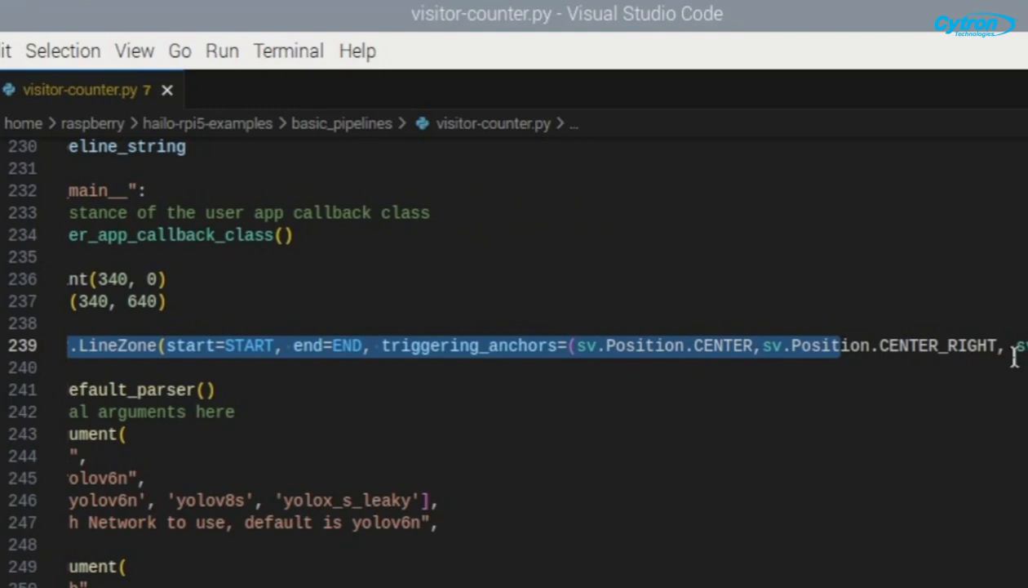
scroll("right", 3)
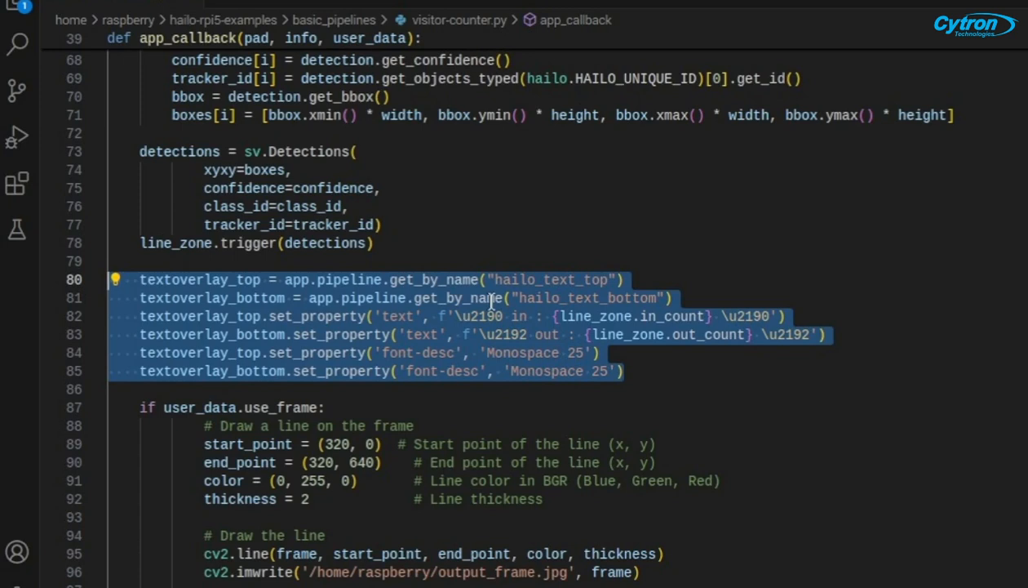
left_click(486, 335)
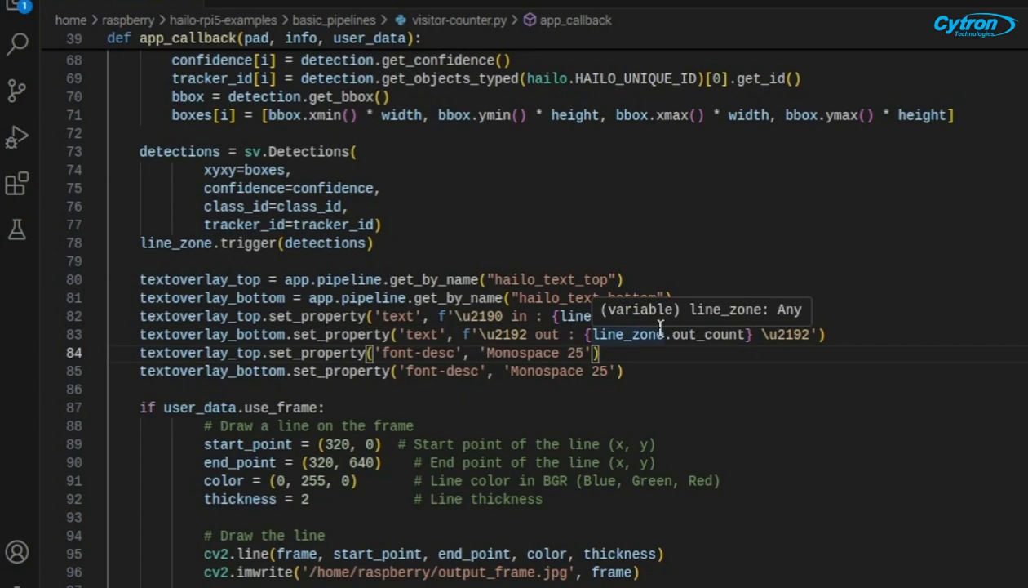
scroll("down", 3)
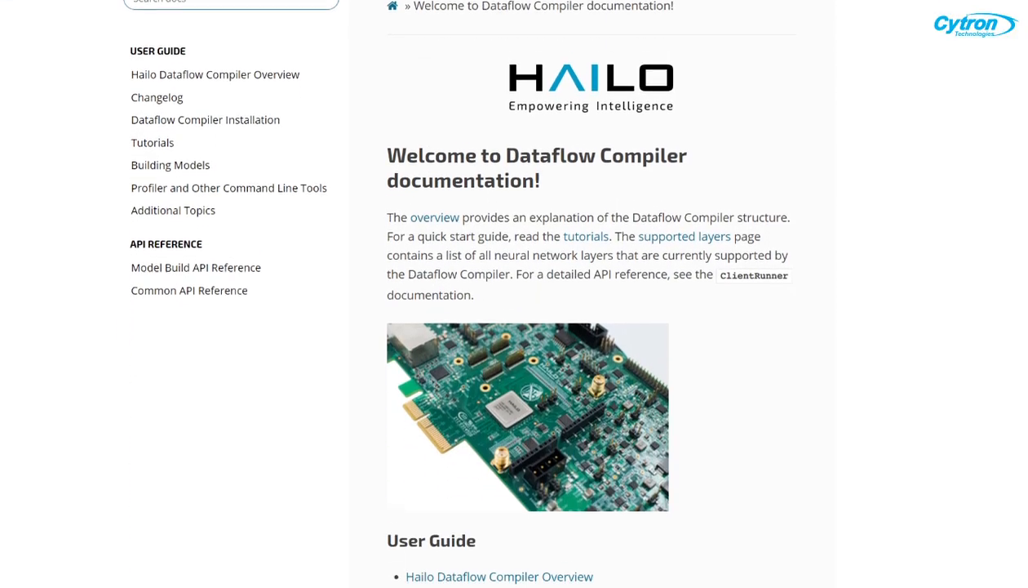
scroll("down", 3)
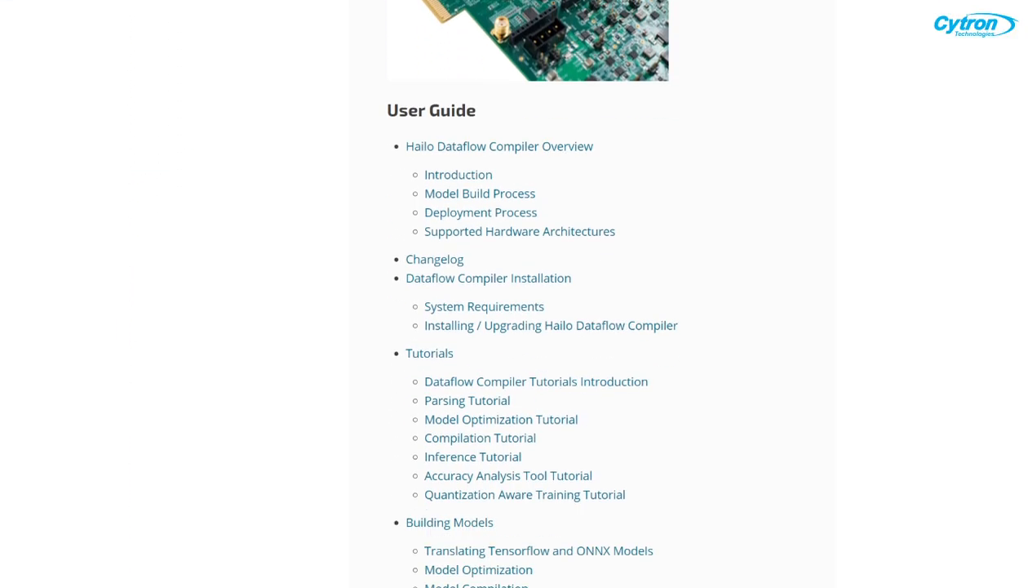
scroll("down", 3)
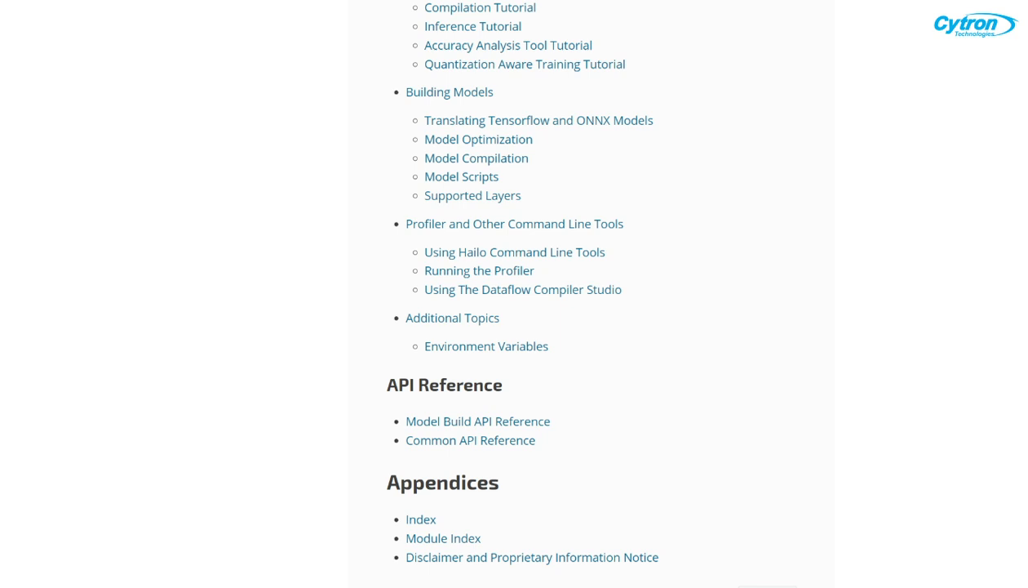